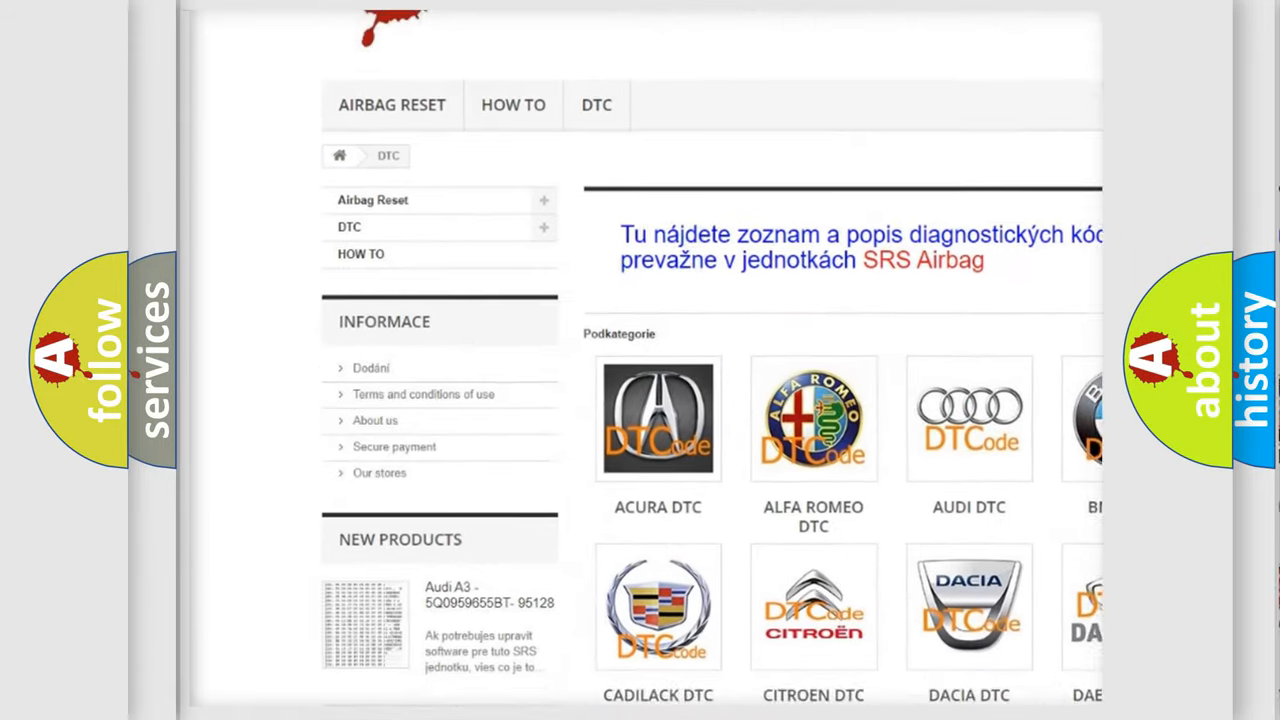
scroll("down", 3)
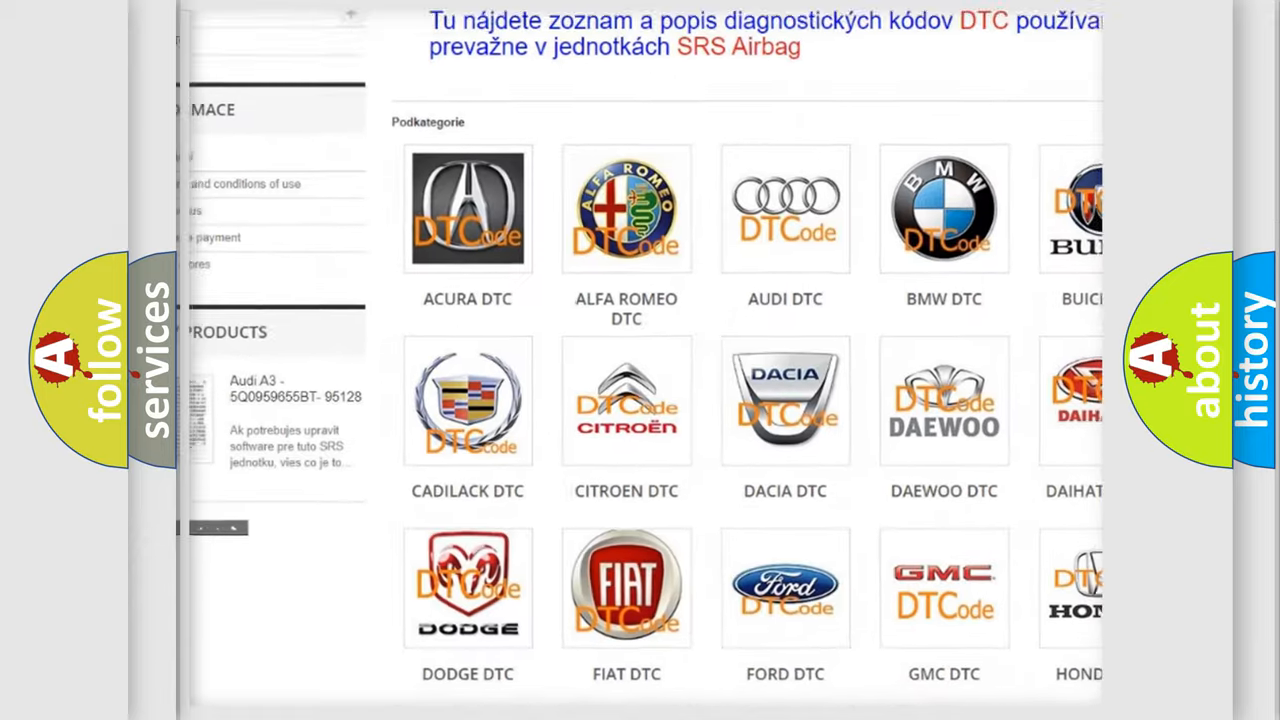